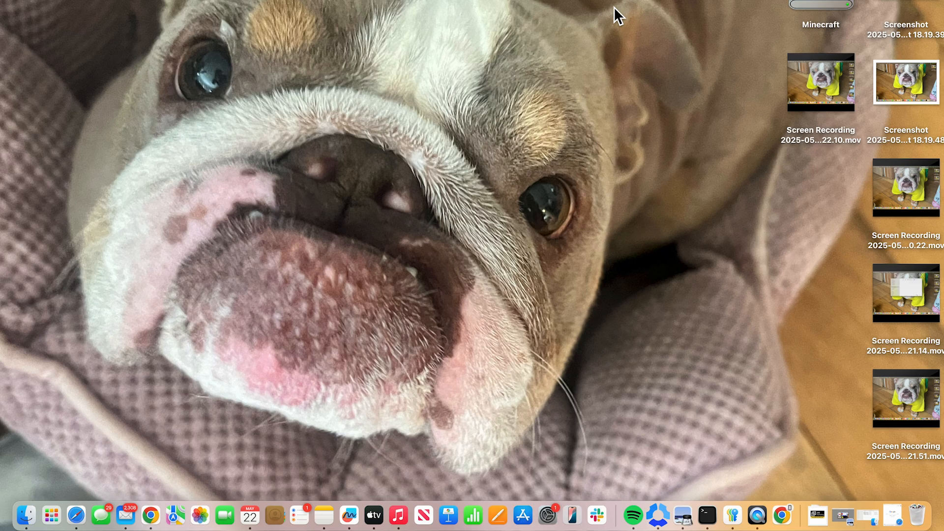
mouse_move(301, 198)
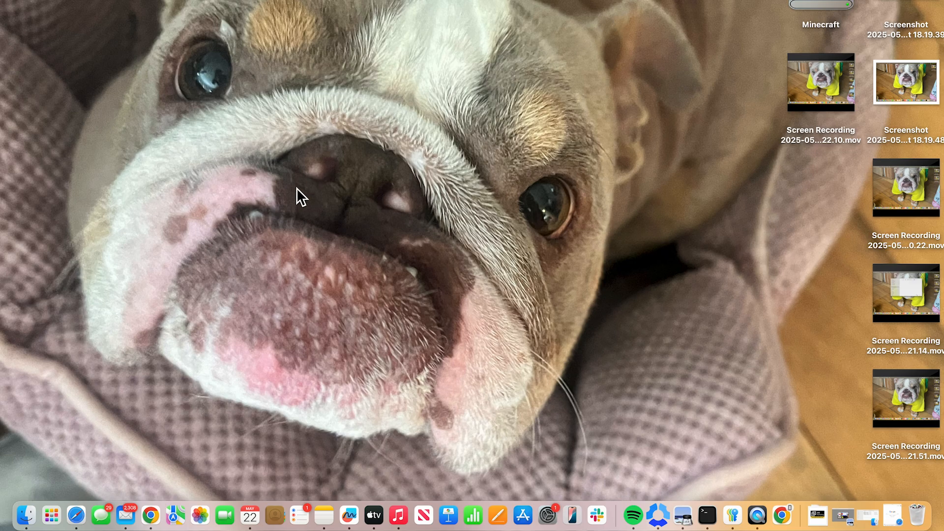
mouse_move(75, 516)
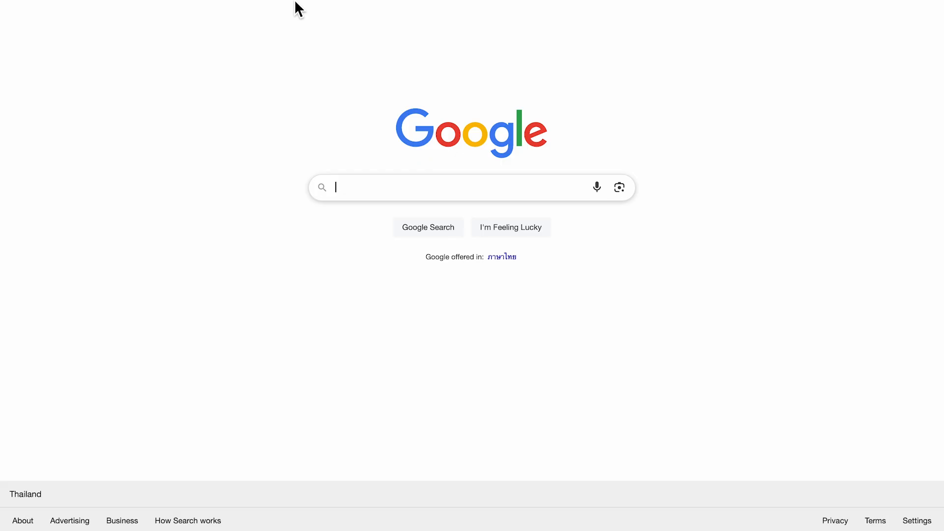
Find obsproject.com via Google and start the OBS Studio macOS (Intel) download
type("obs studio")
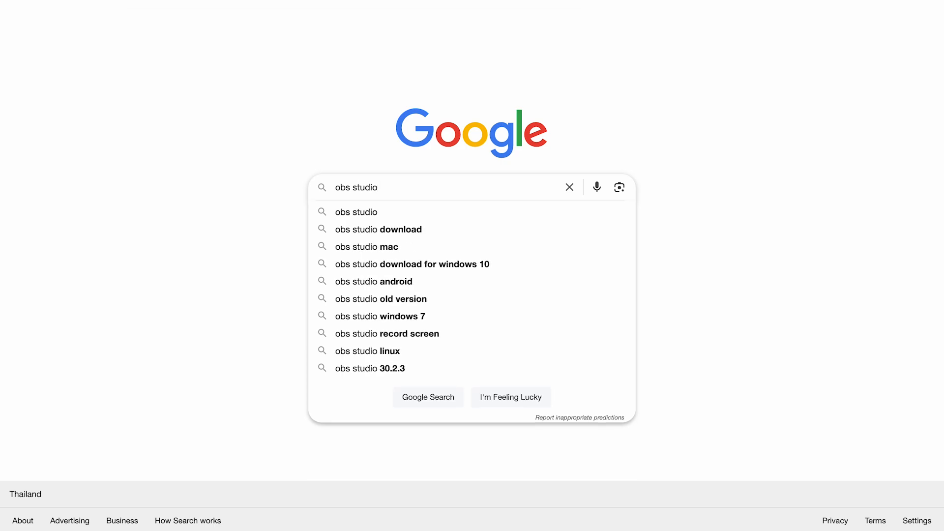
left_click(428, 396)
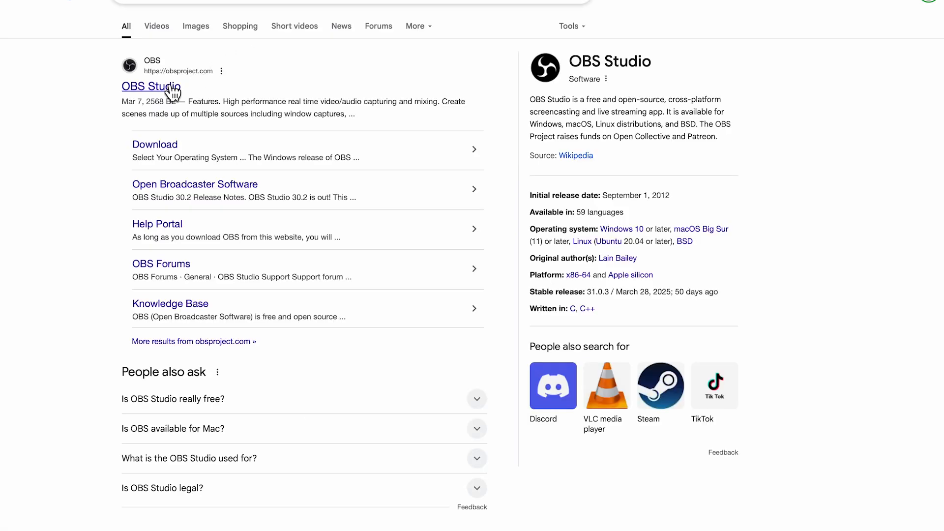
left_click(150, 87)
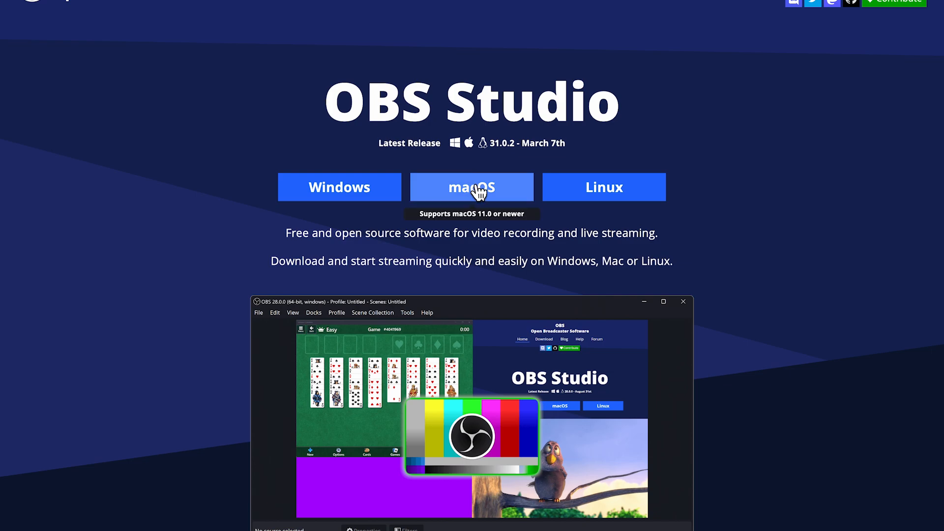
left_click(471, 187)
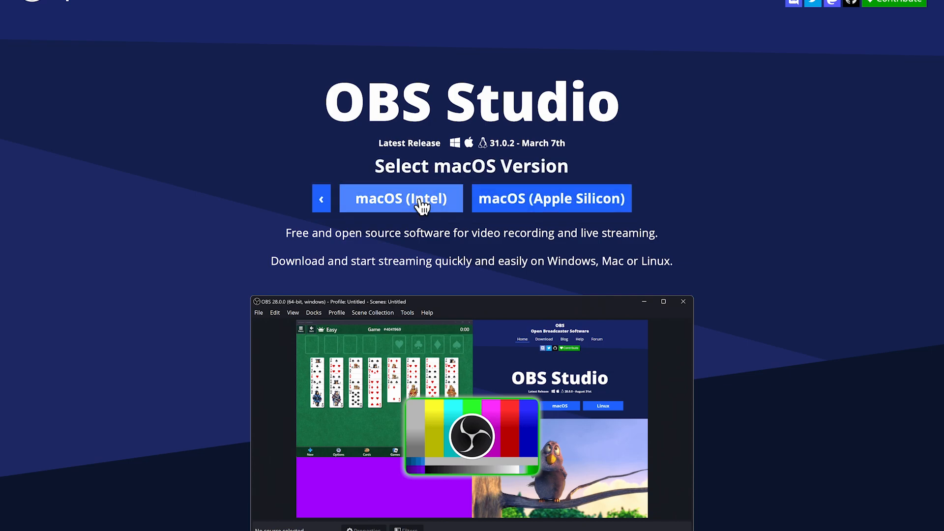
left_click(400, 198)
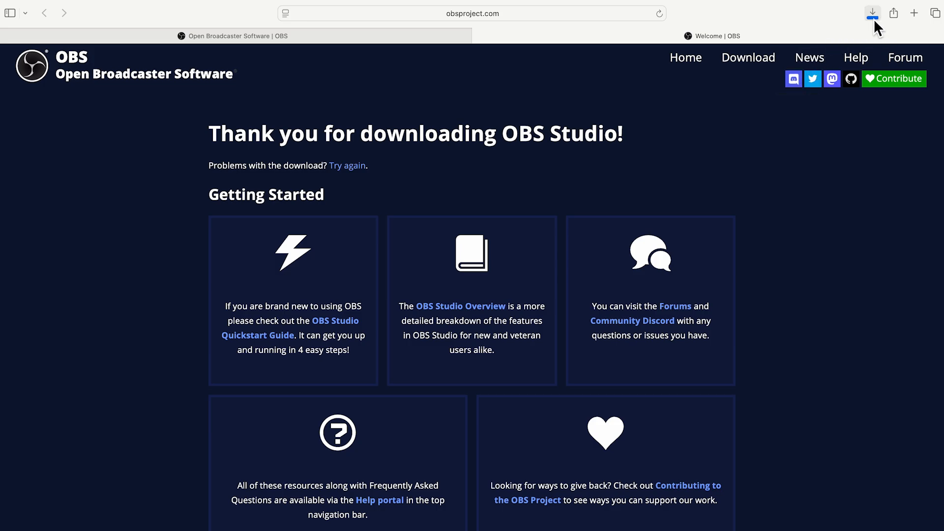
Open the downloaded obs-studio-31.0.2-macos-intel.dmg from Safari's downloads list
left_click(873, 13)
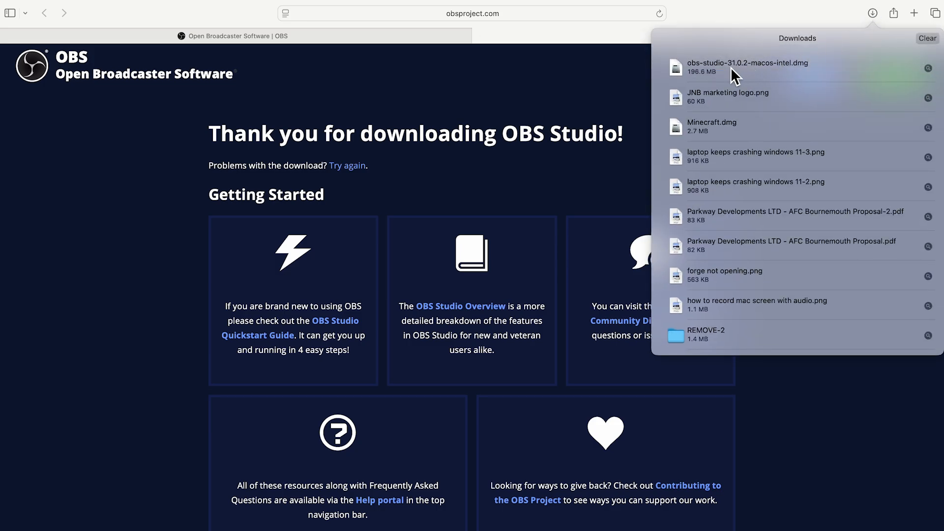
double_click(748, 66)
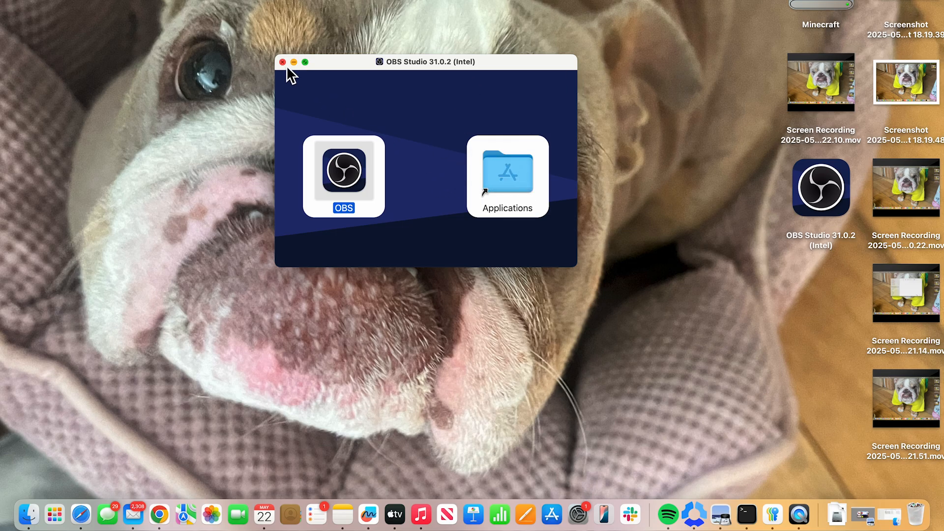
Close the OBS Studio 31.0.2 (Intel) installer window
left_click(282, 61)
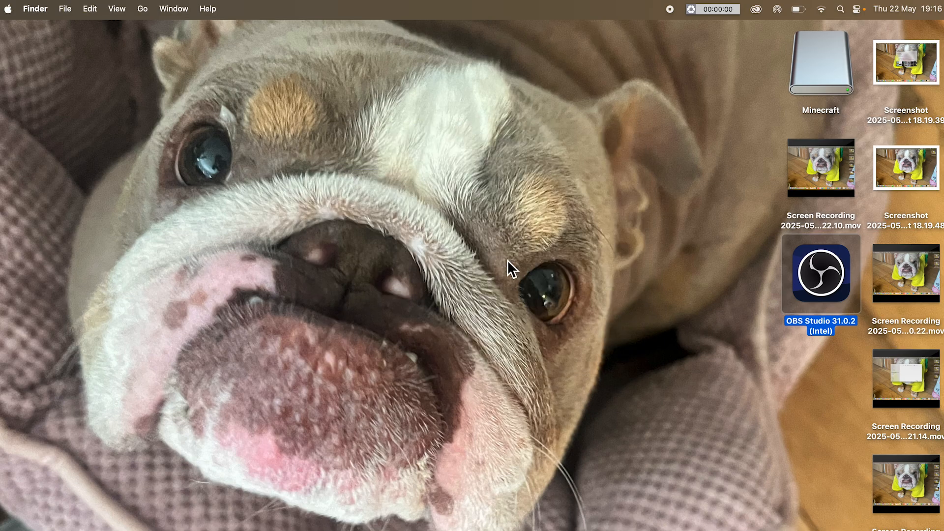
Launch OBS, grant it screen recording permission with password authorisation, and restart it
double_click(820, 275)
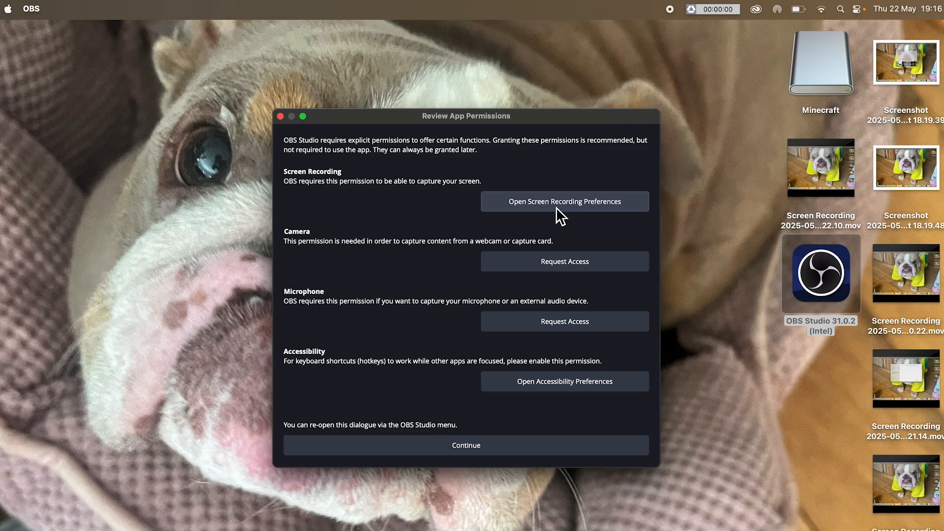
left_click(564, 201)
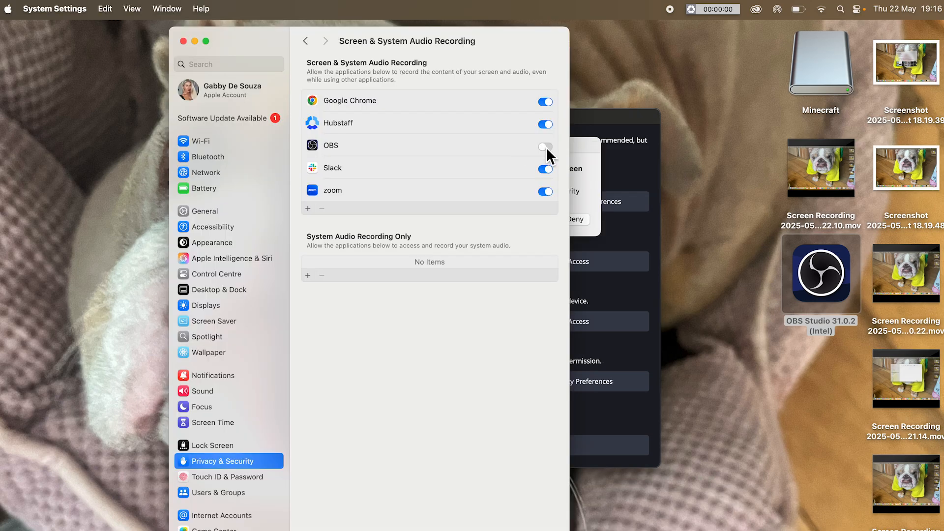
left_click(544, 146)
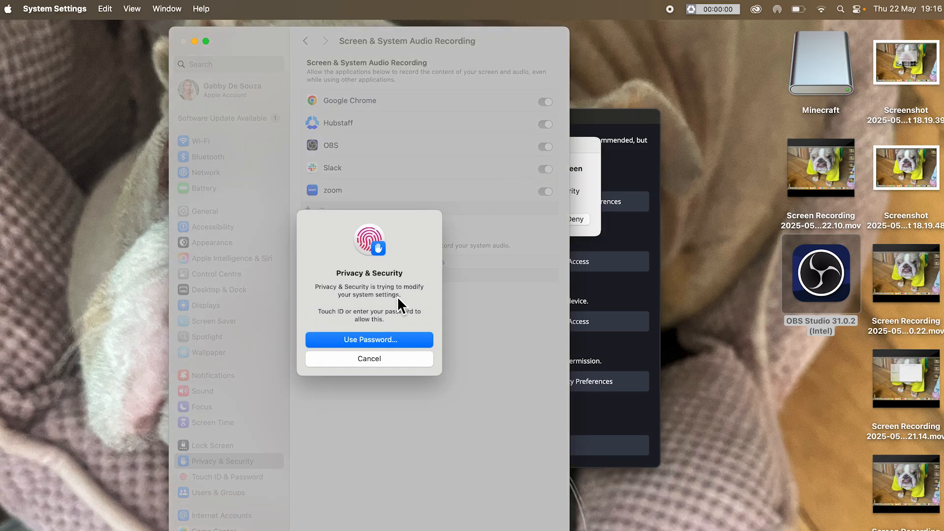
left_click(369, 339)
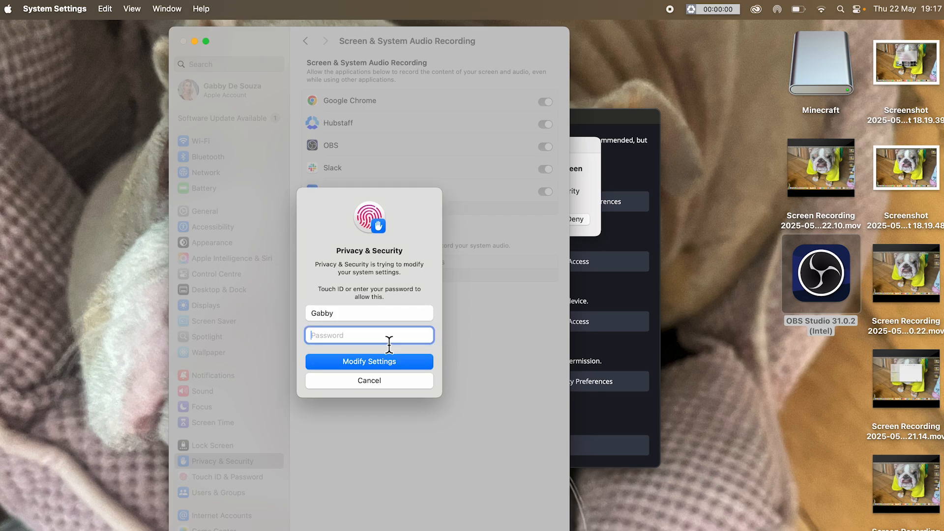
left_click(369, 361)
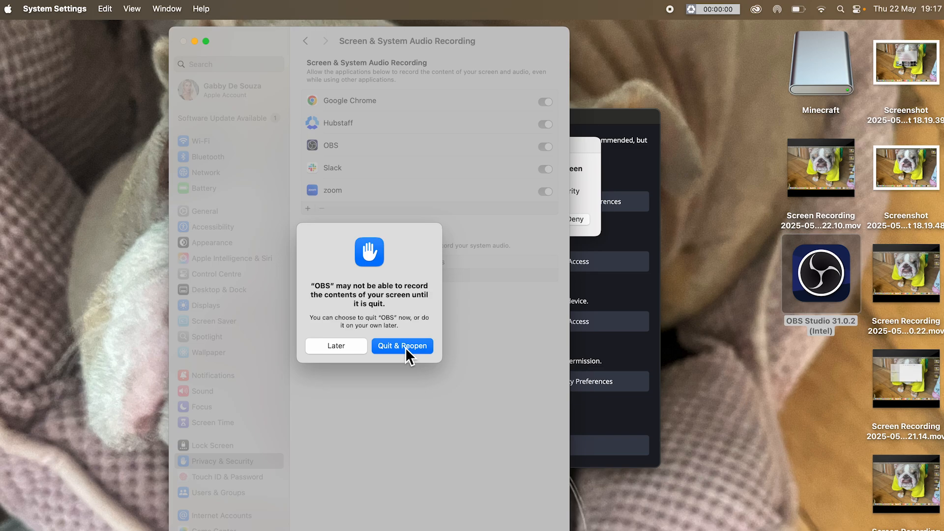
left_click(402, 345)
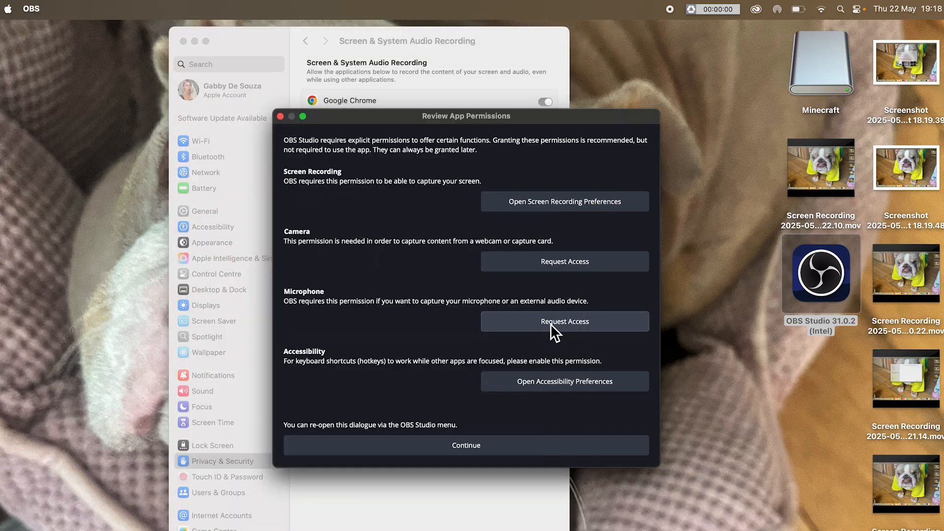
Grant microphone access, finish the permissions review and dismiss the camera extension notice
left_click(564, 321)
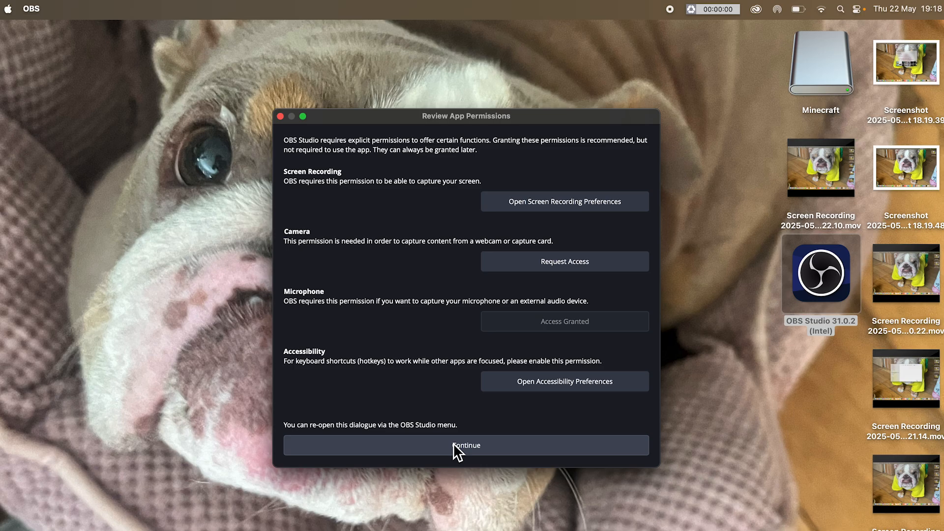
left_click(465, 445)
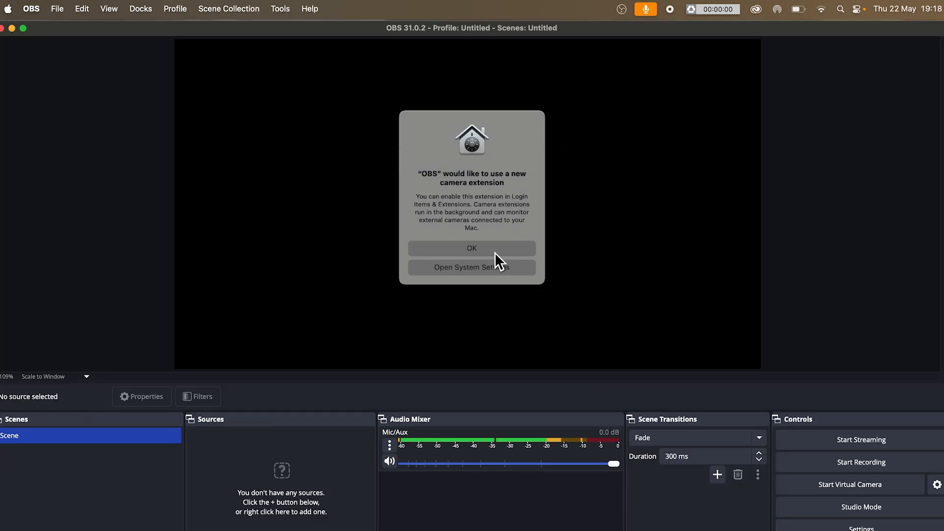
left_click(471, 248)
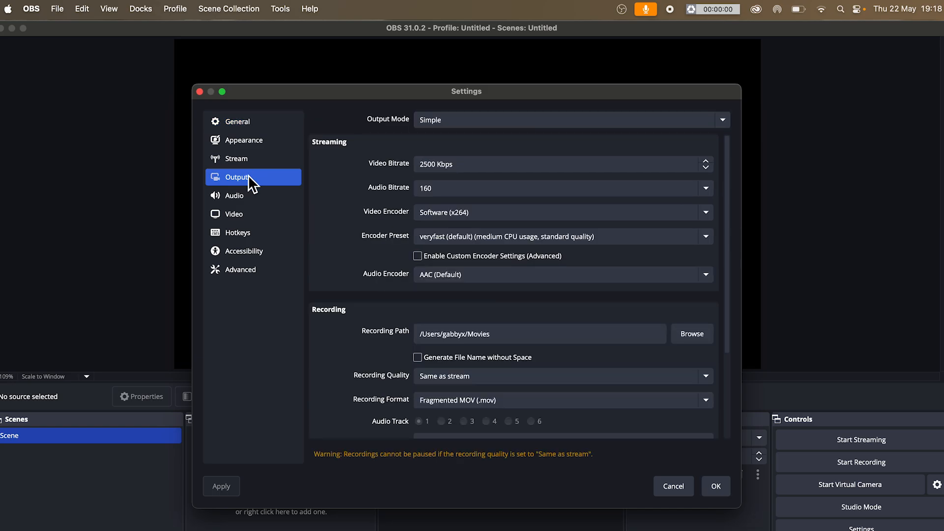
Set the recording path to the Desktop and the recording format to Fragmented MP4
scroll("down", 3)
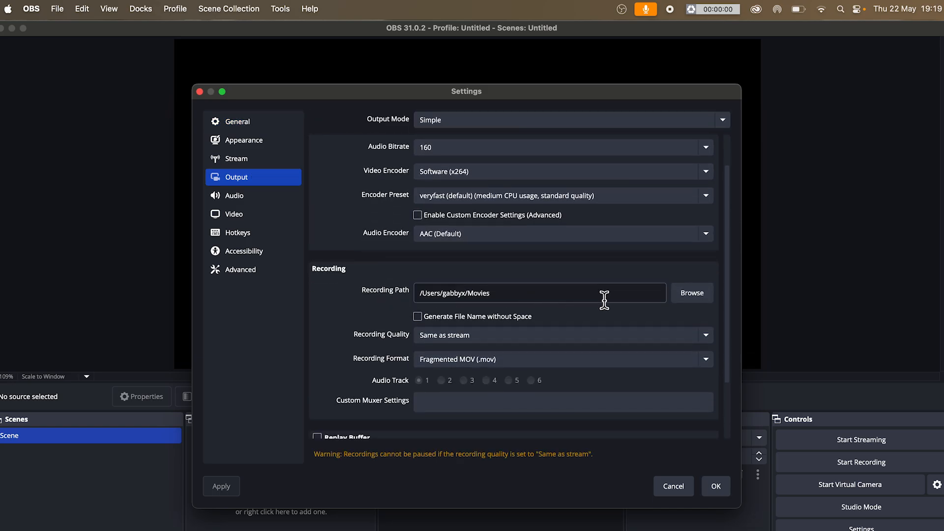
left_click(691, 293)
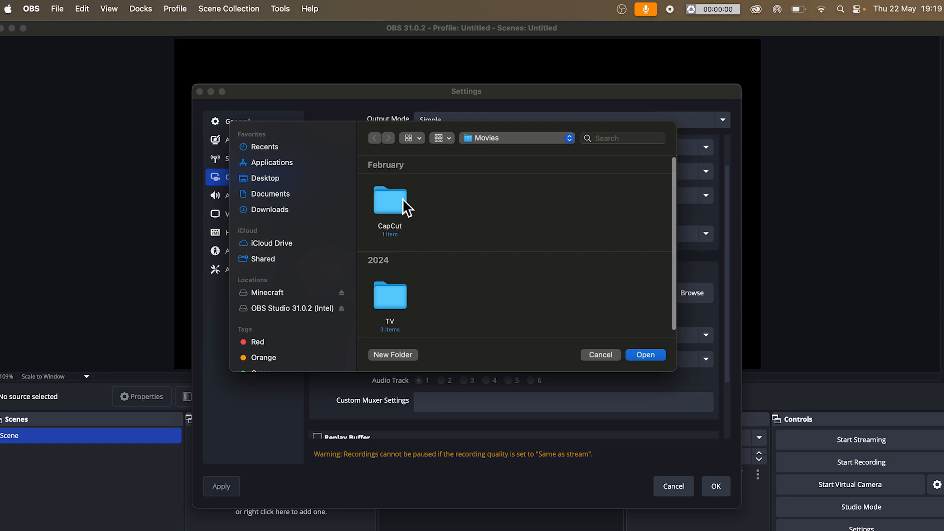
left_click(264, 178)
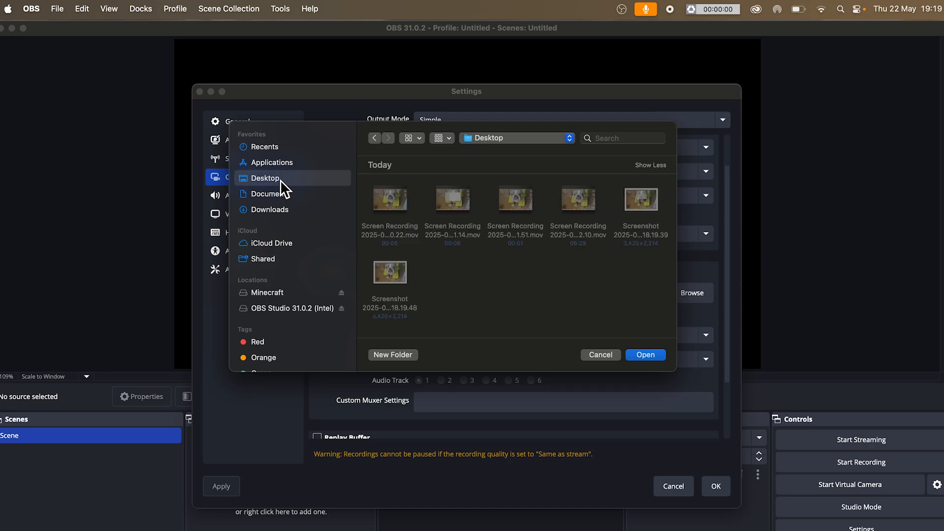
mouse_move(278, 186)
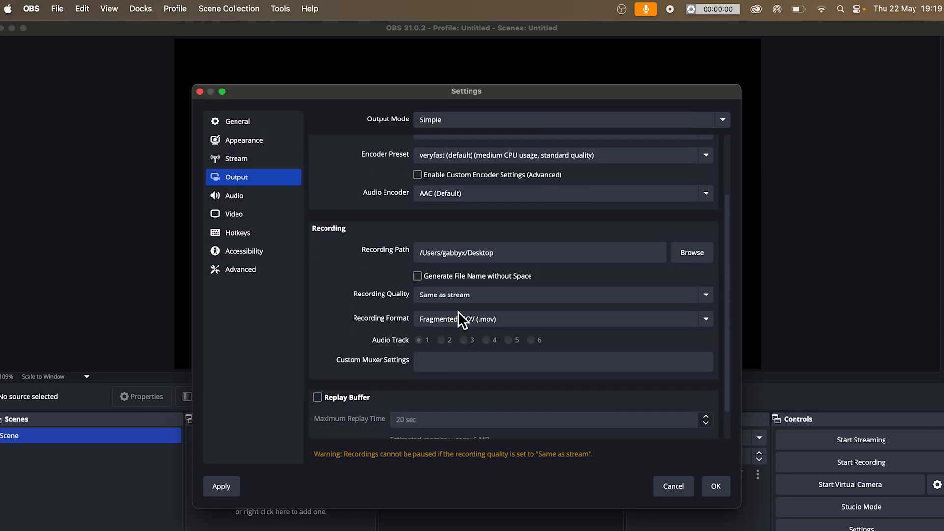
left_click(563, 319)
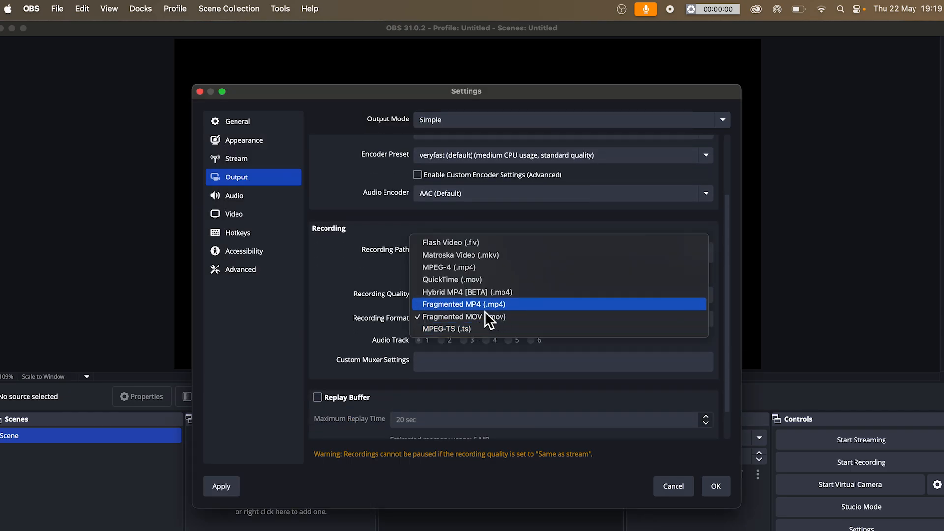
left_click(463, 304)
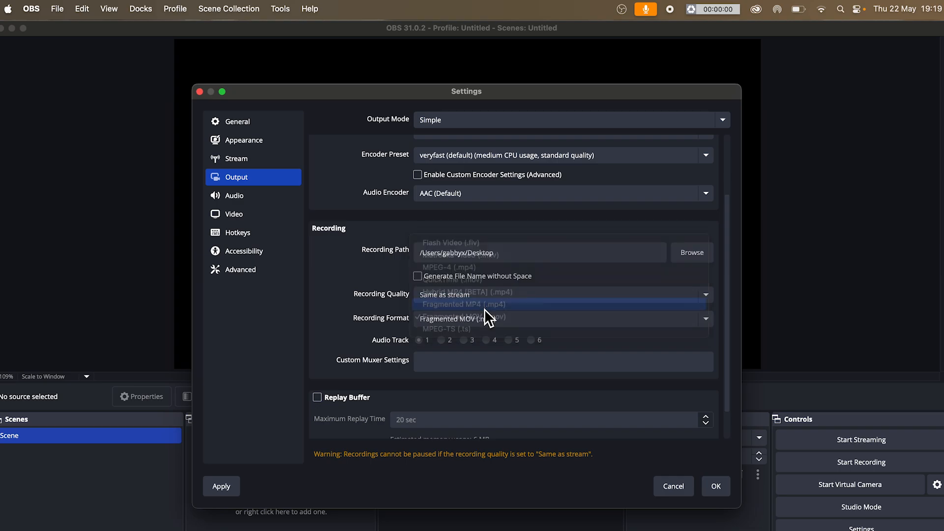
left_click(234, 195)
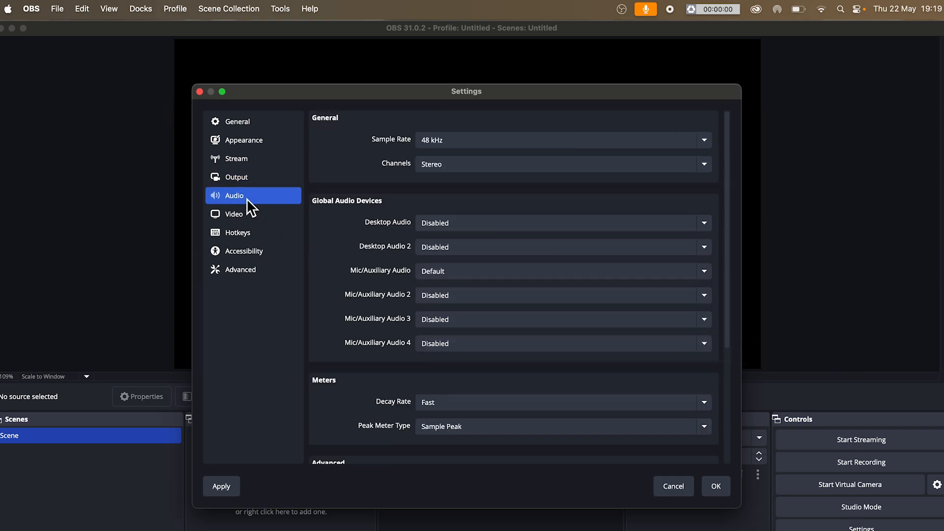
mouse_move(409, 281)
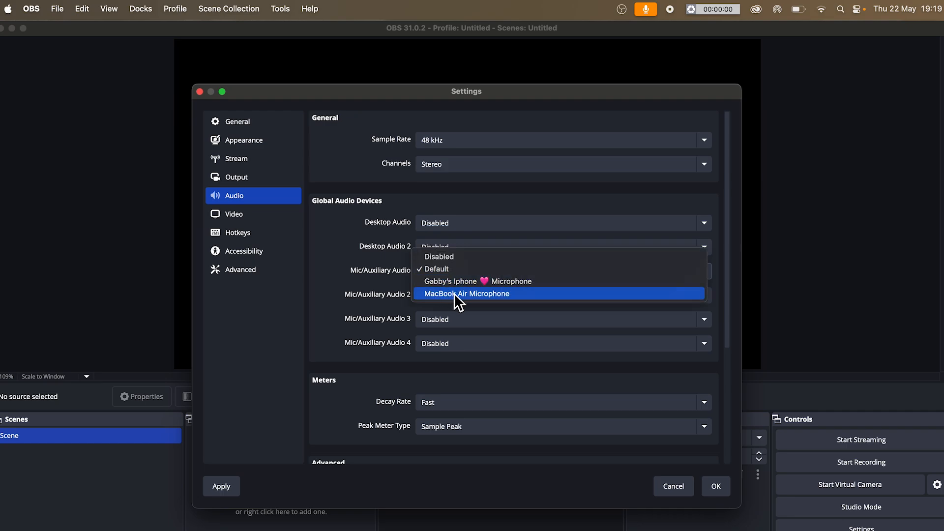
Choose MacBook Air Microphone as the Mic/Auxiliary audio device
left_click(466, 294)
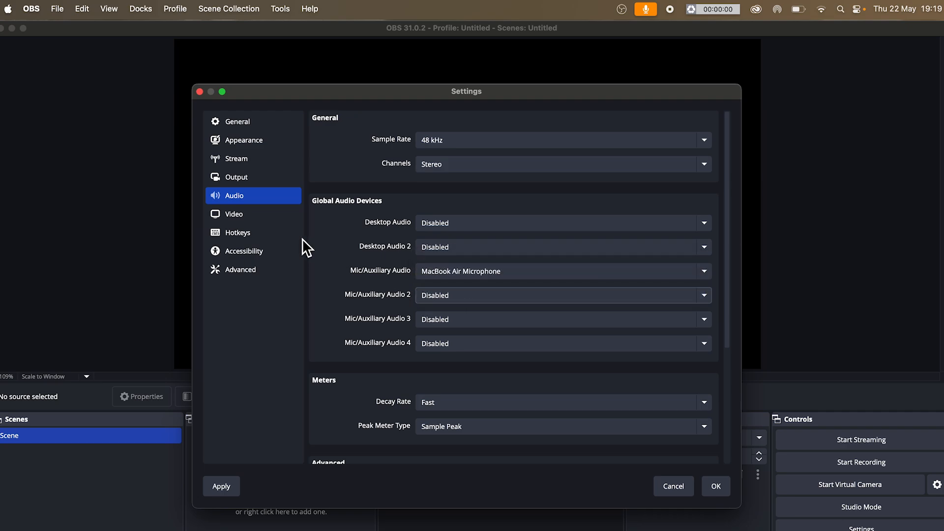
left_click(234, 214)
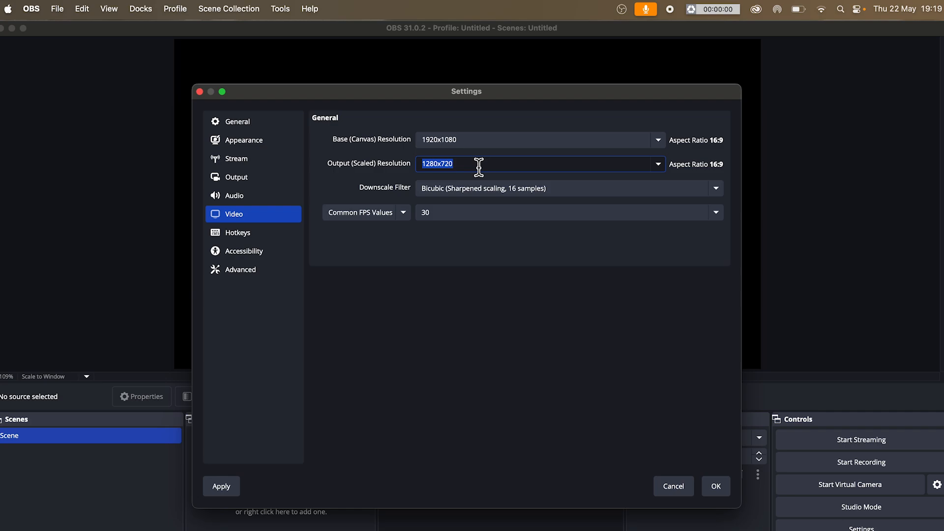
Set output resolution 1920x1080 and 60 FPS, then save and close Settings
type("1920x1080")
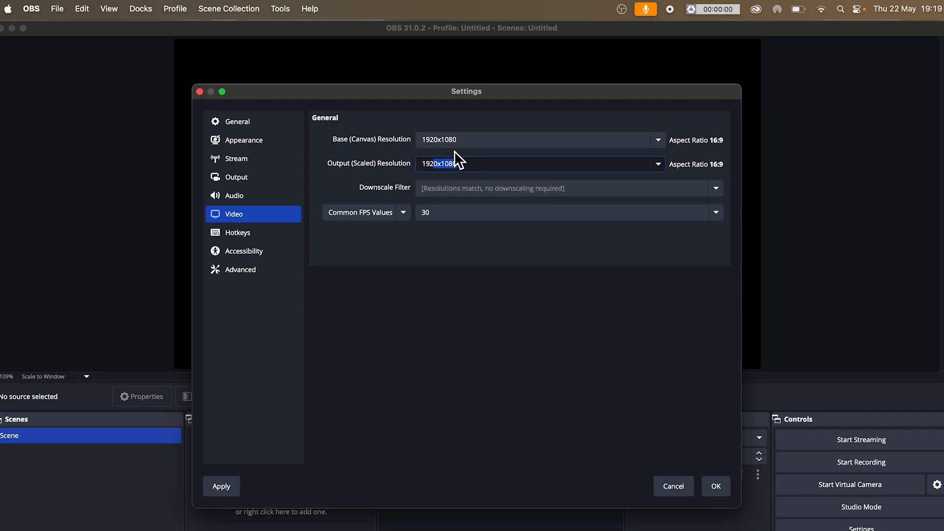
mouse_move(494, 250)
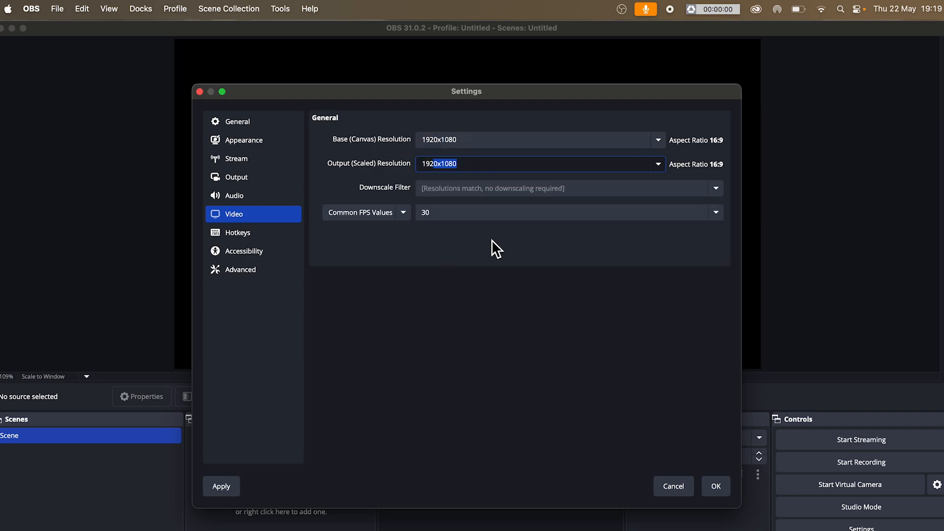
mouse_move(525, 226)
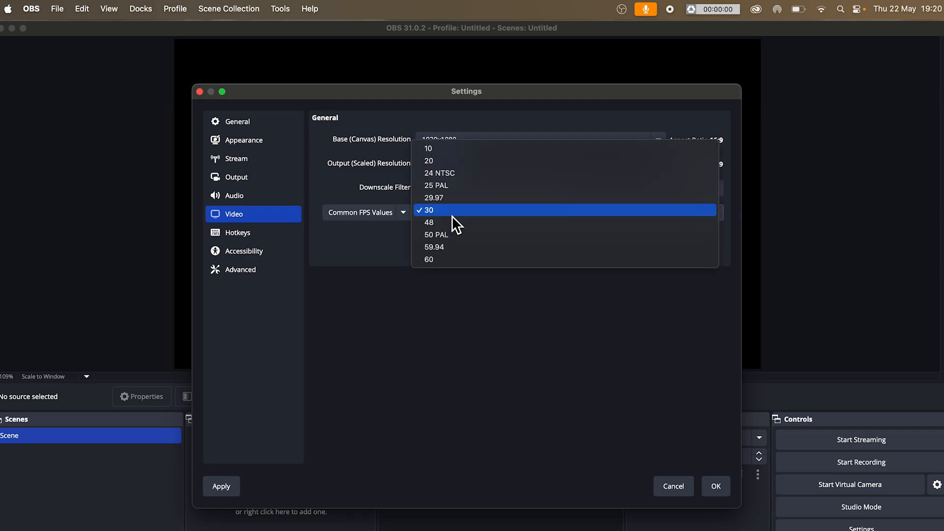
mouse_move(446, 222)
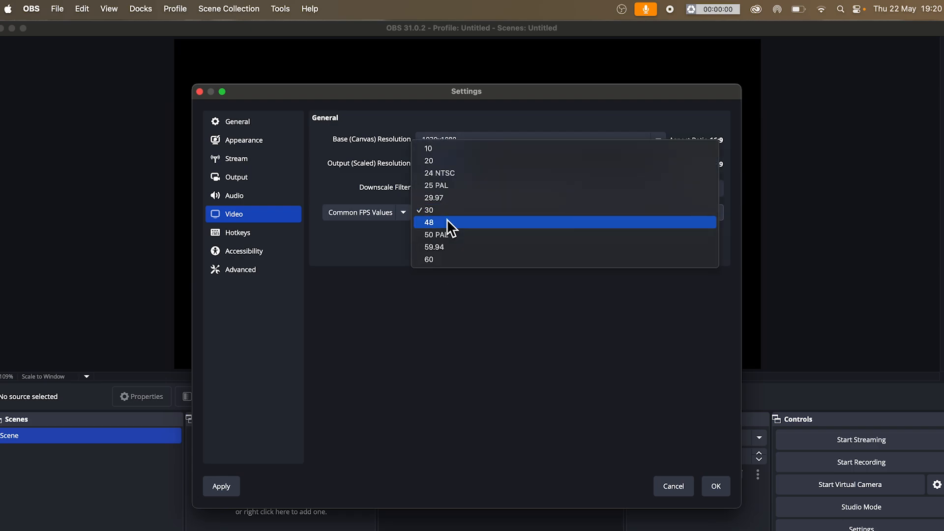
left_click(429, 259)
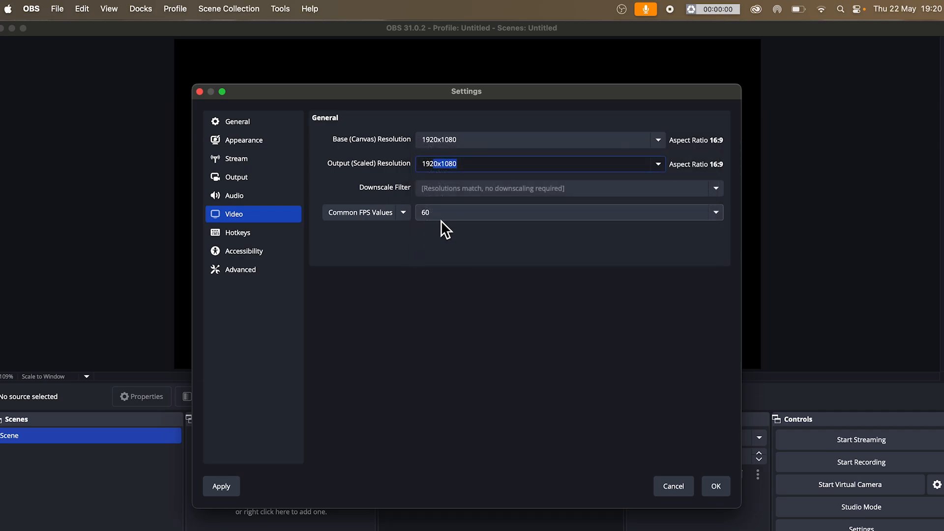
left_click(715, 486)
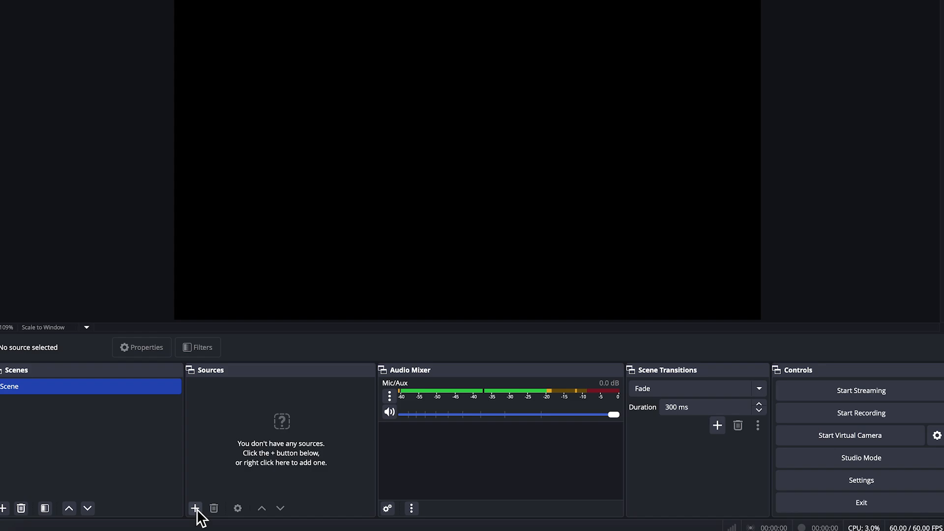
Add a macOS Screen Capture source set to Display Capture of the built-in display
left_click(194, 508)
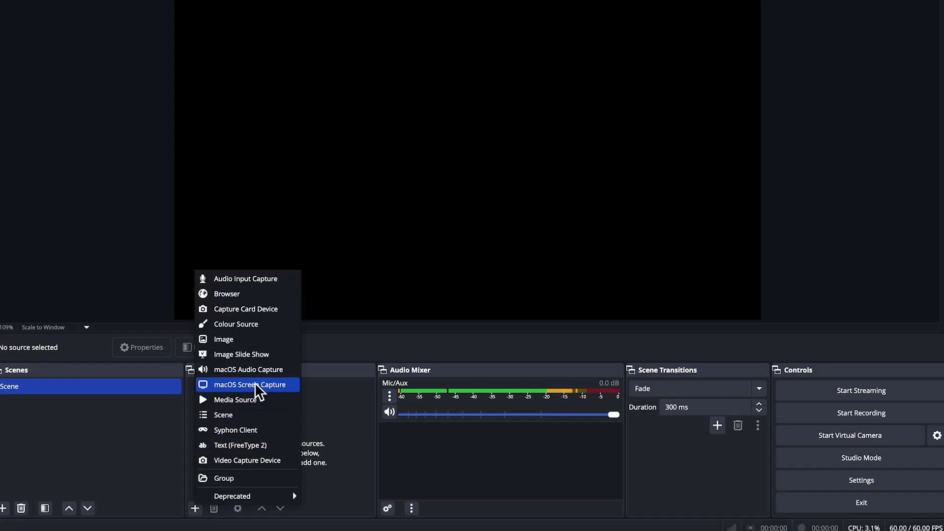
left_click(251, 385)
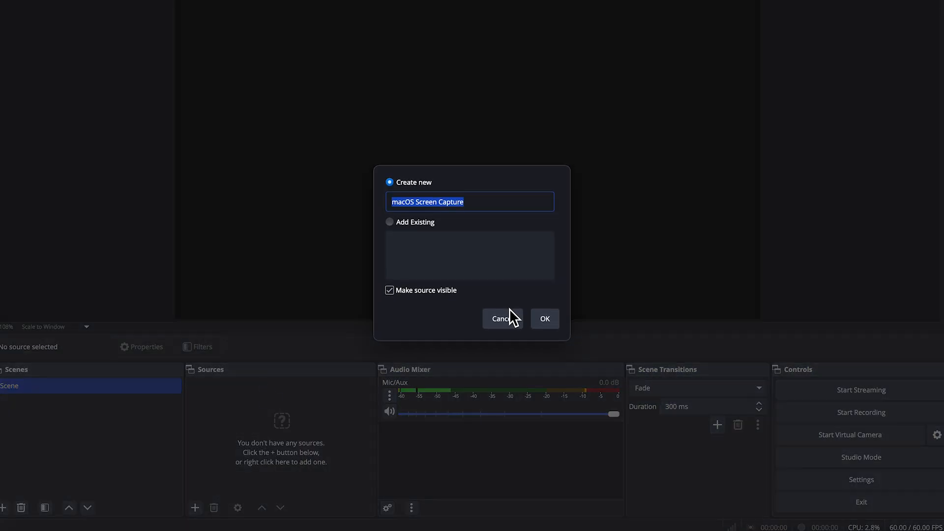
left_click(544, 319)
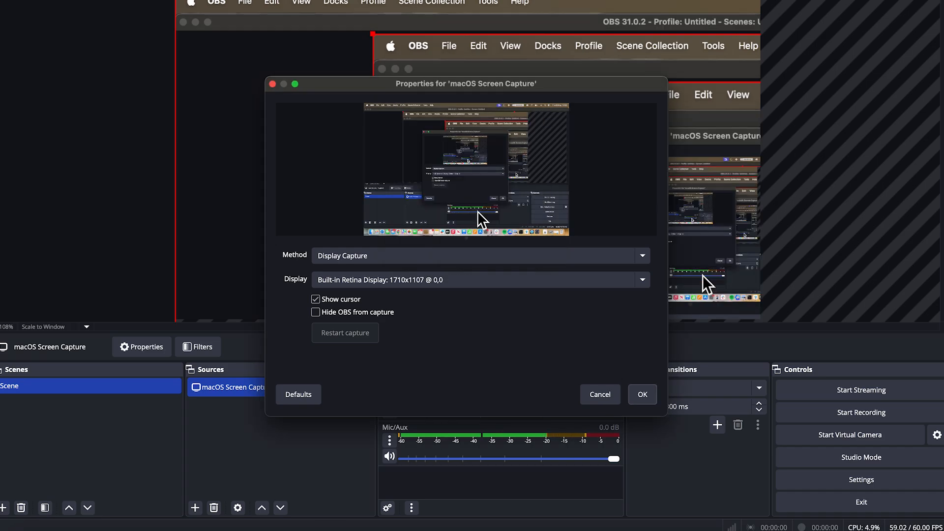
left_click(479, 256)
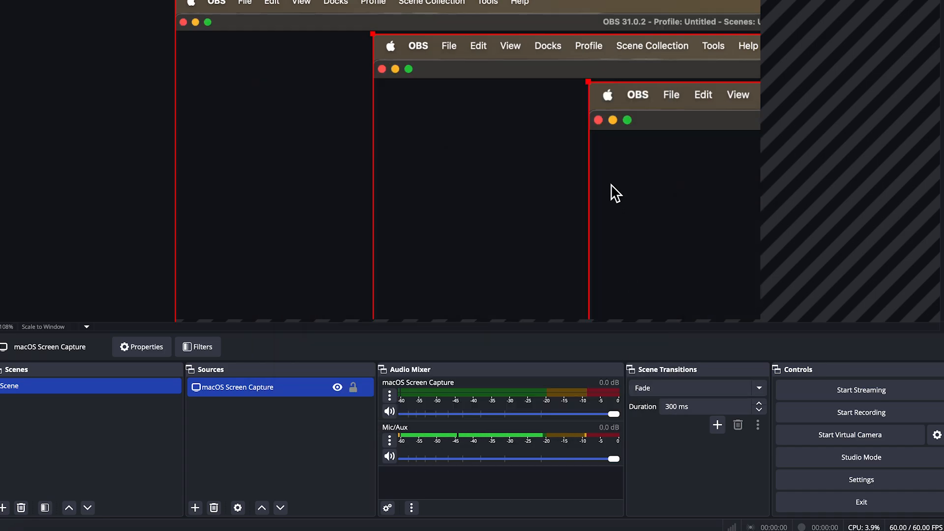
mouse_move(560, 60)
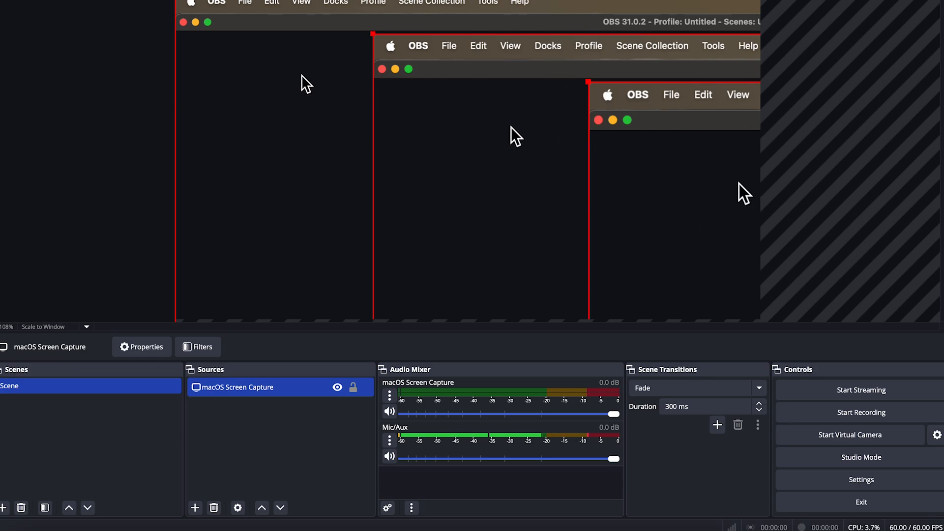
mouse_move(830, 86)
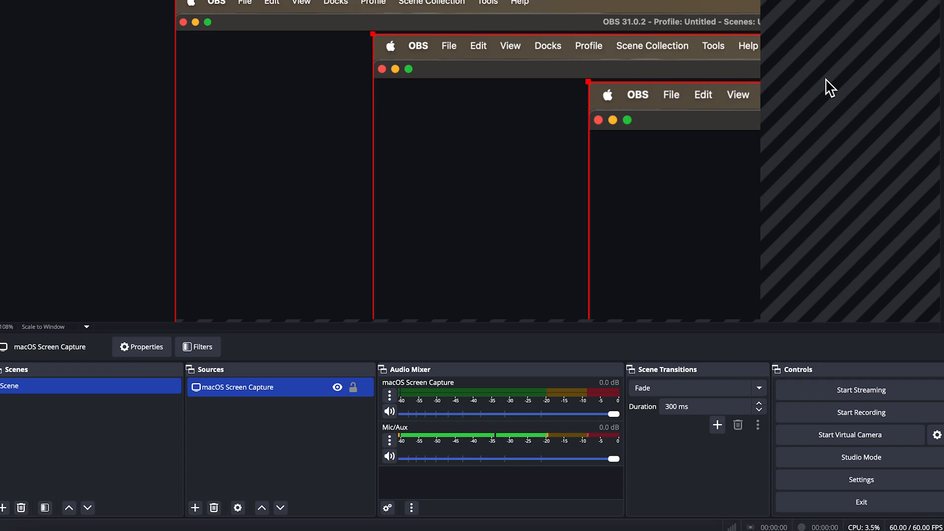
mouse_move(855, 257)
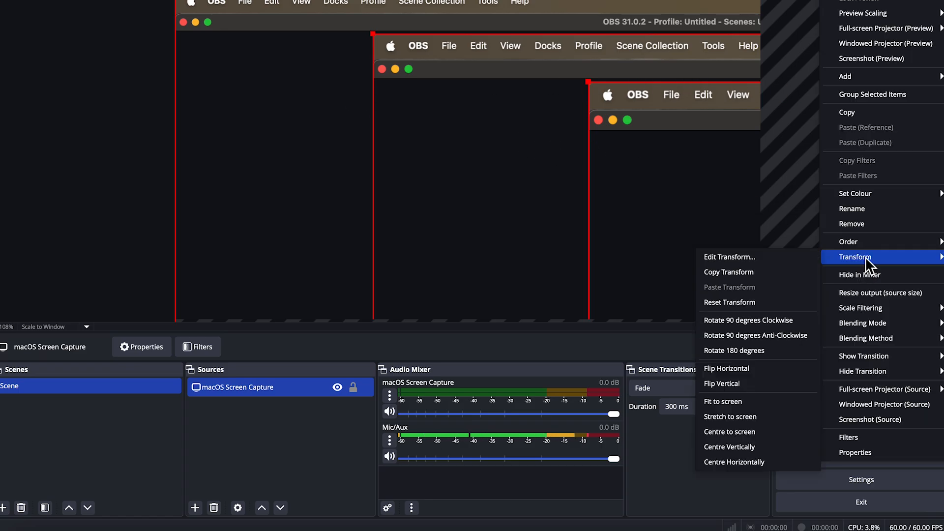
mouse_move(747, 401)
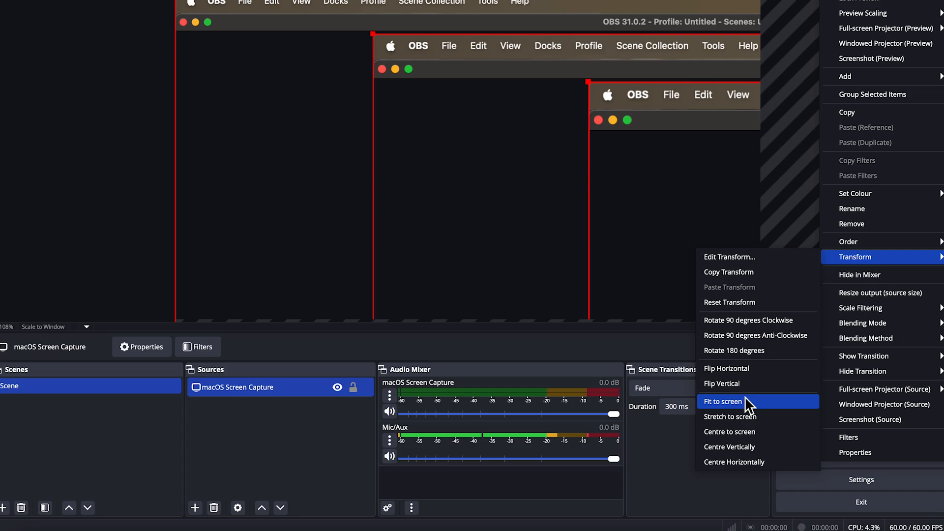
Fit the screen capture source to the canvas via Transform > Fit to screen
left_click(722, 402)
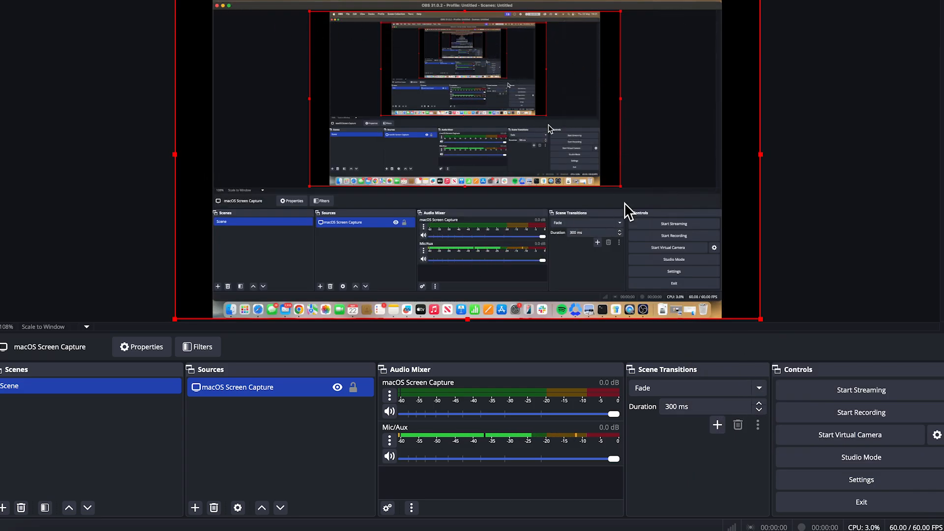
mouse_move(761, 154)
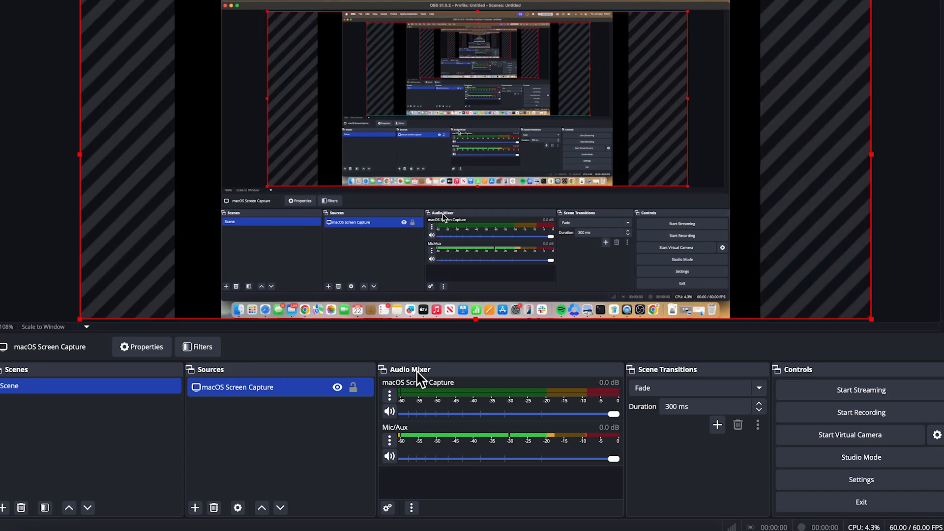
mouse_move(409, 436)
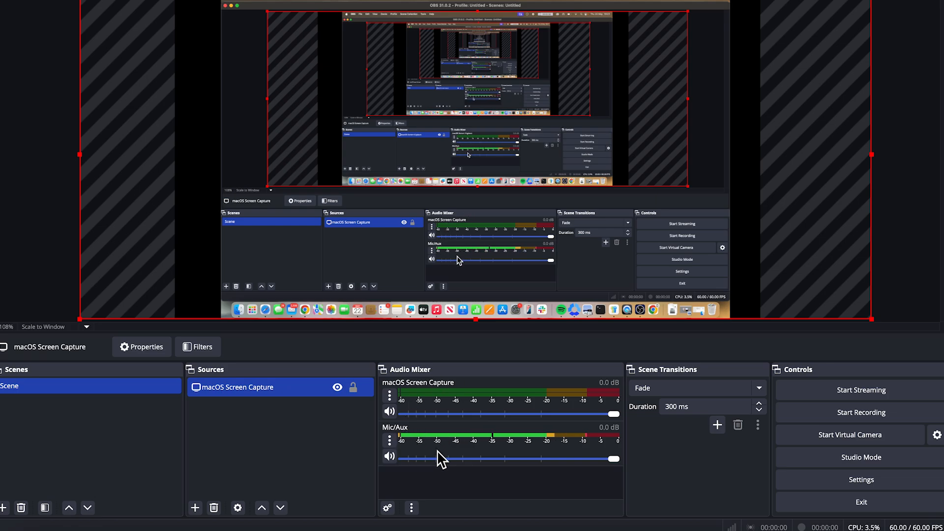
mouse_move(264, 444)
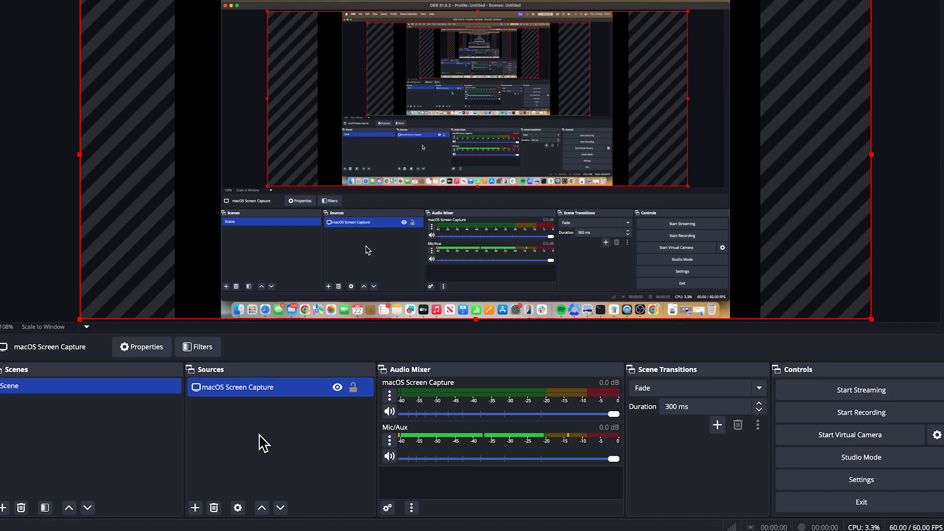
Add a macOS Audio Capture source using the Desktop Audio Capture method with default properties
left_click(195, 507)
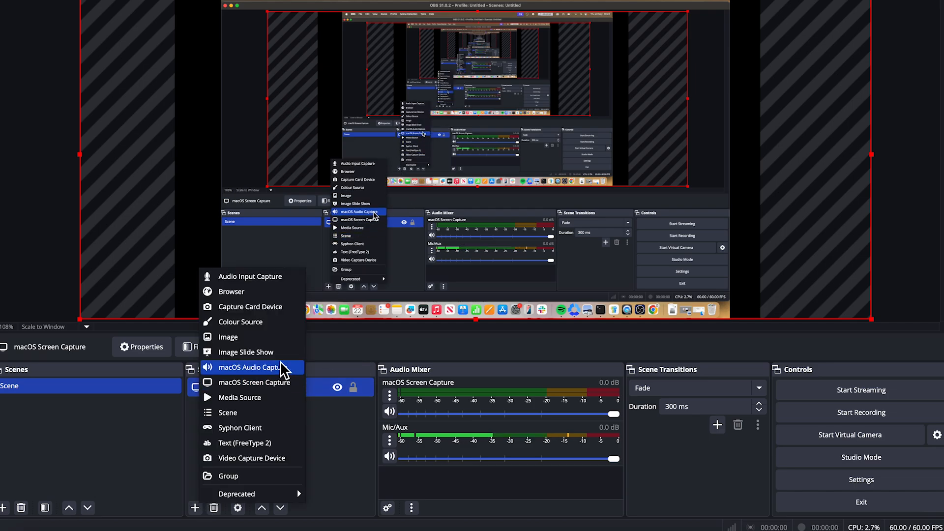
left_click(249, 367)
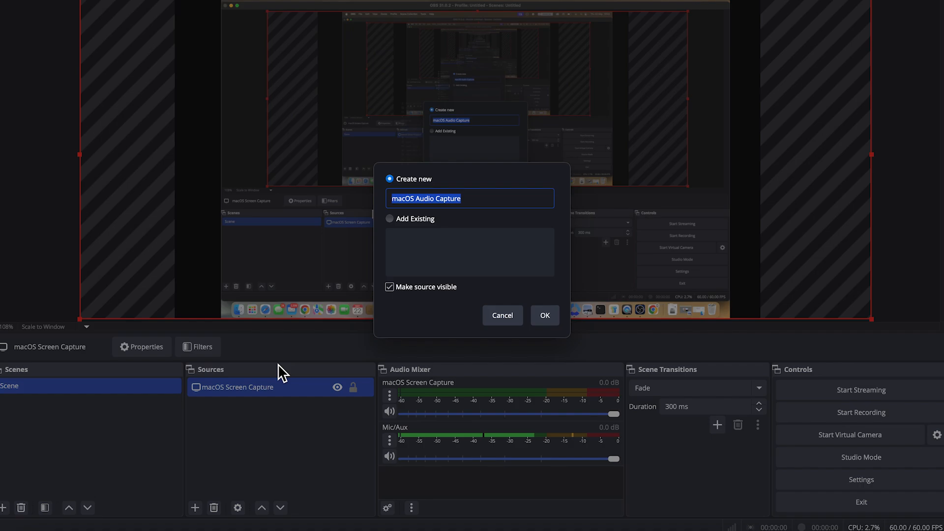
left_click(544, 314)
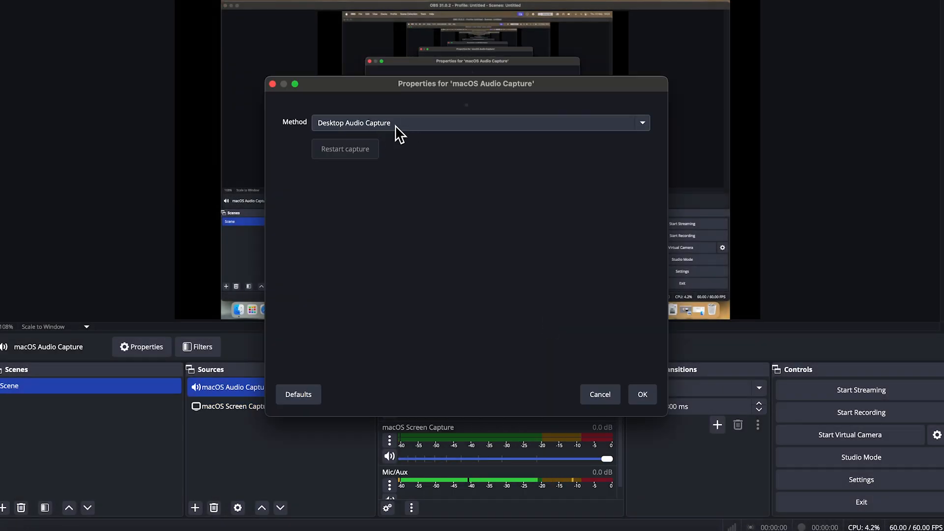
left_click(641, 395)
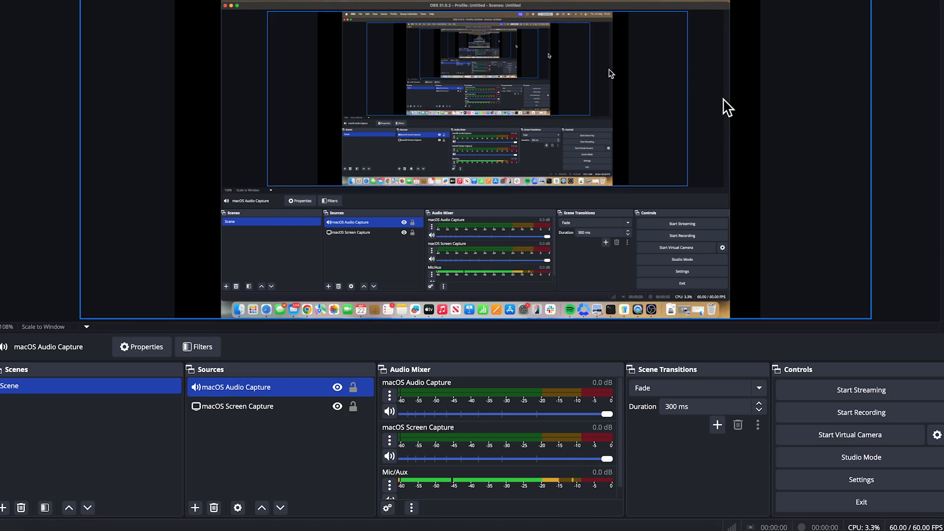
Record and stop a short test recording from the Controls dock
left_click(860, 413)
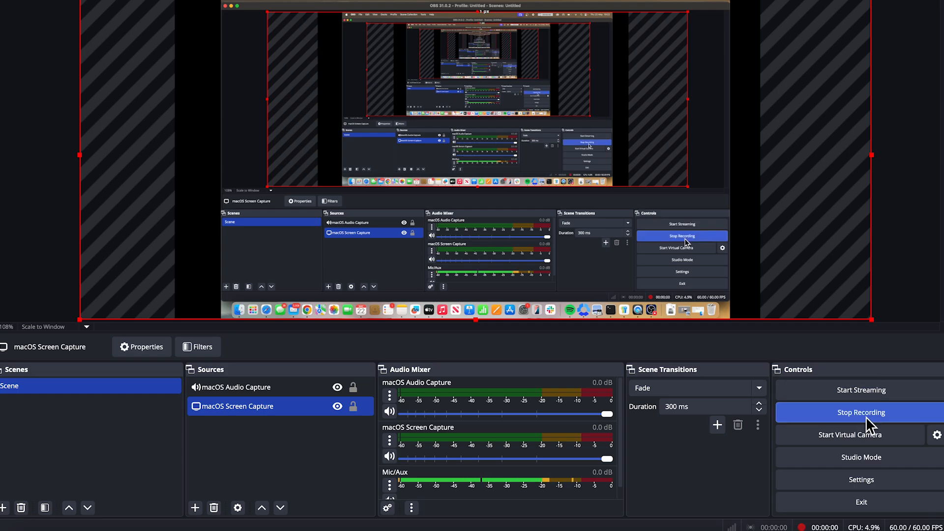
left_click(862, 412)
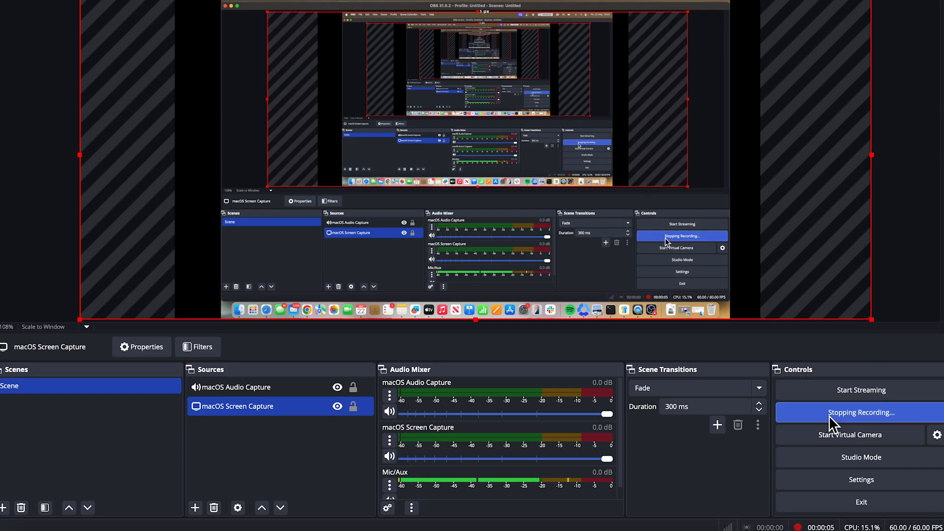
left_click(861, 412)
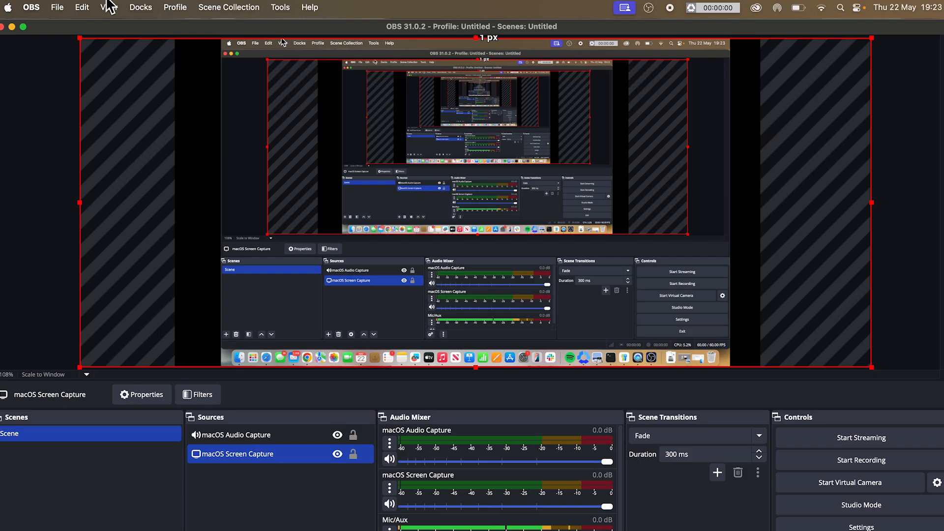
Reveal the saved MP4 recording in Finder via File > Show Recordings
left_click(57, 7)
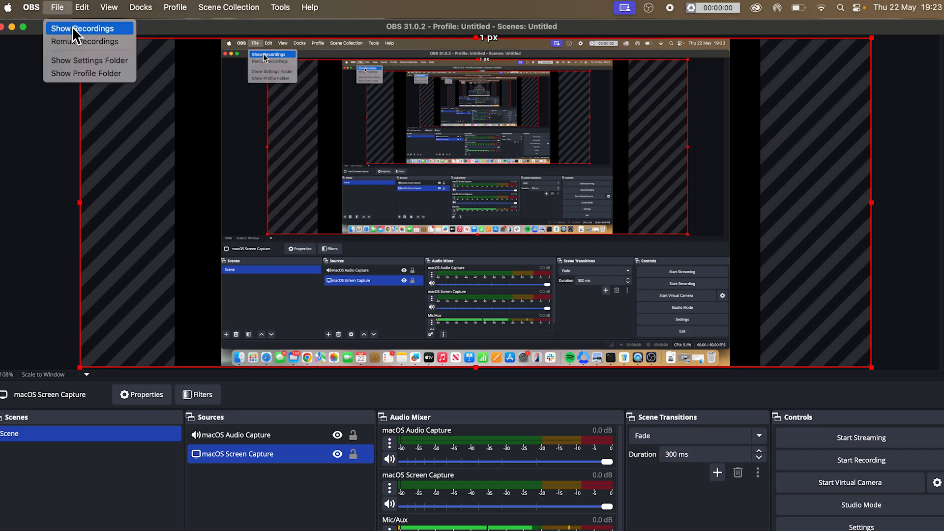
left_click(82, 29)
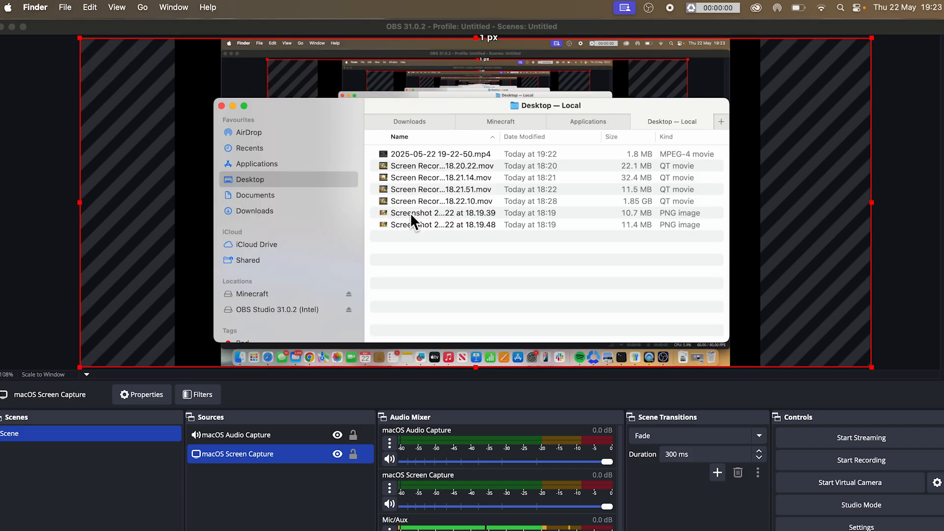
mouse_move(434, 269)
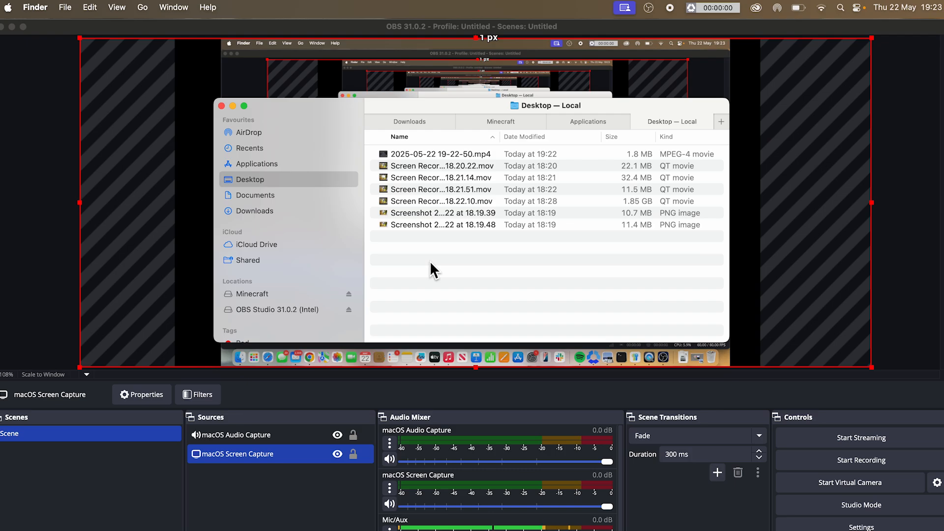
mouse_move(631, 59)
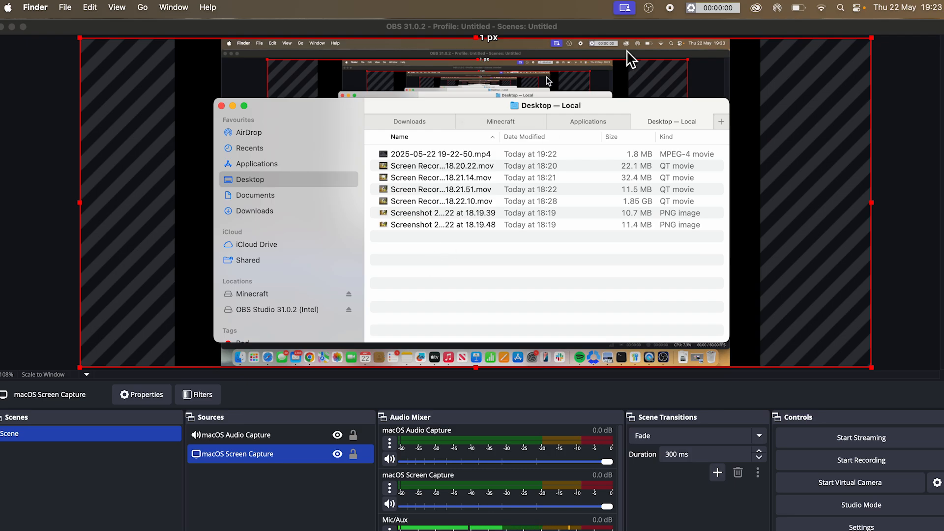